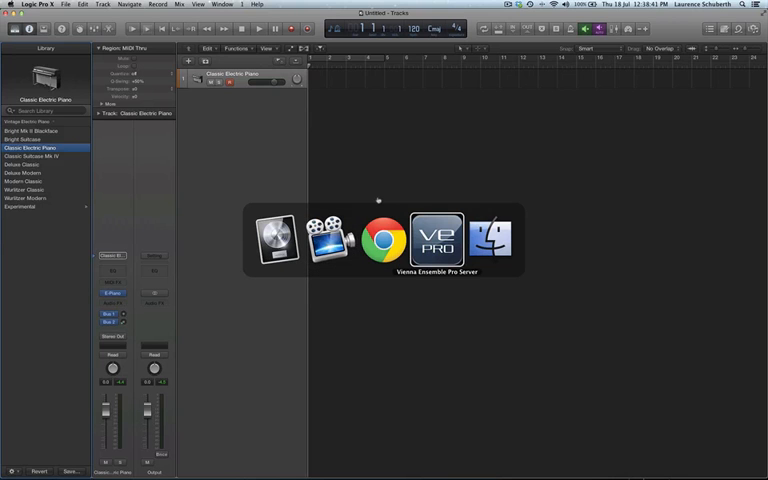
Return to the Logic Pro X project window.
{"action": "left_click", "coordinate": [380, 238]}
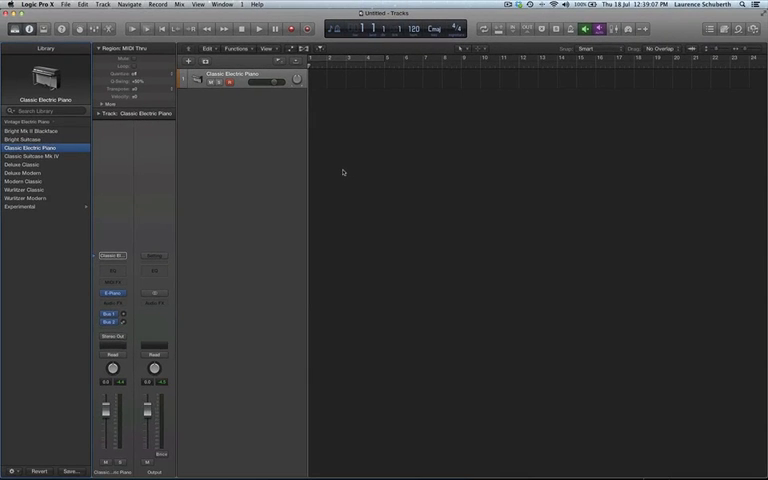
{"action": "mouse_move", "coordinate": [340, 170]}
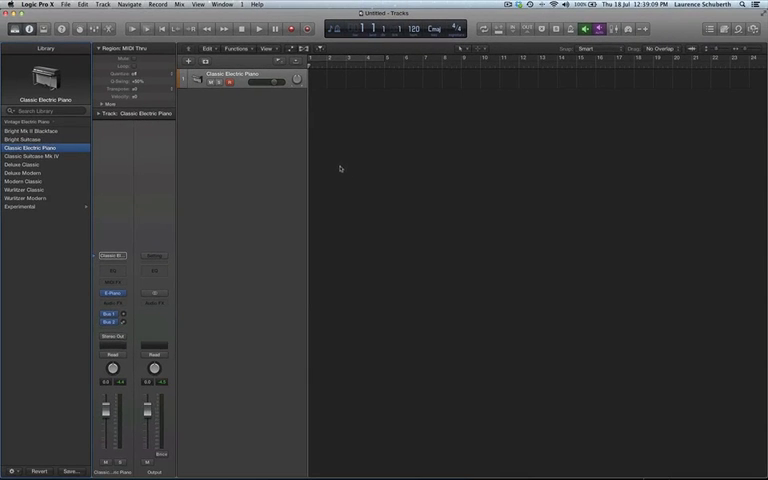
{"action": "mouse_move", "coordinate": [336, 152]}
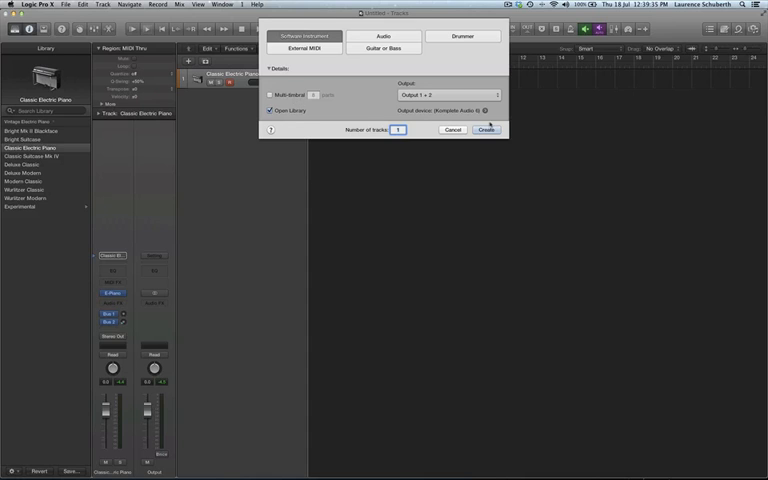
Create Inst 2 and load Vienna Ensemble Pro (Stereo) from AU Instruments onto it.
{"action": "left_click", "coordinate": [484, 128]}
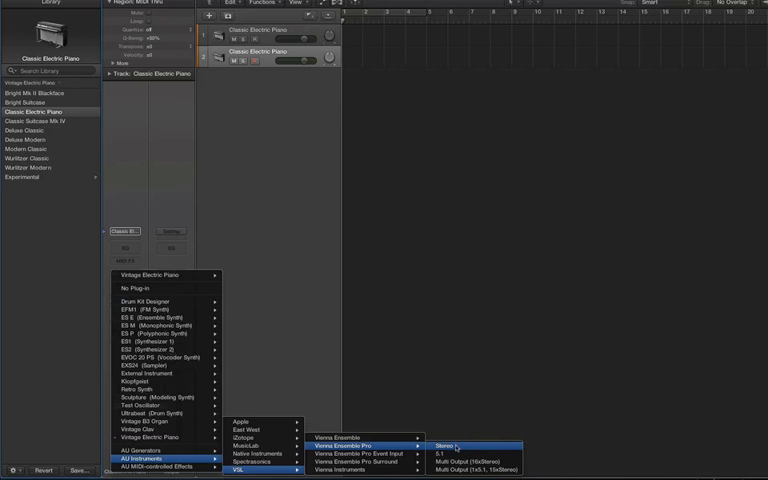
{"action": "left_click", "coordinate": [452, 446]}
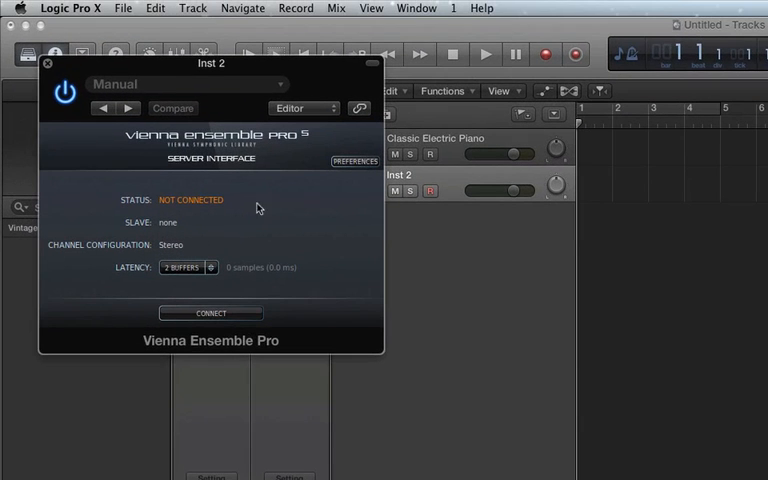
{"action": "mouse_move", "coordinate": [244, 178]}
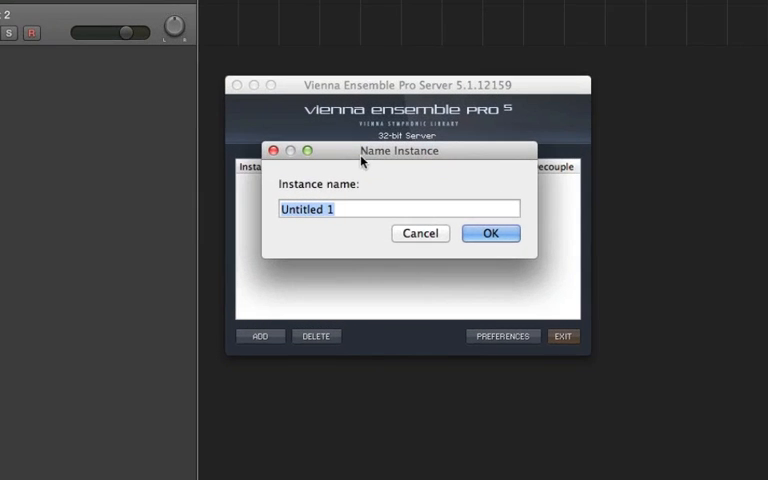
{"action": "mouse_move", "coordinate": [338, 260]}
{"action": "type", "text": "the"}
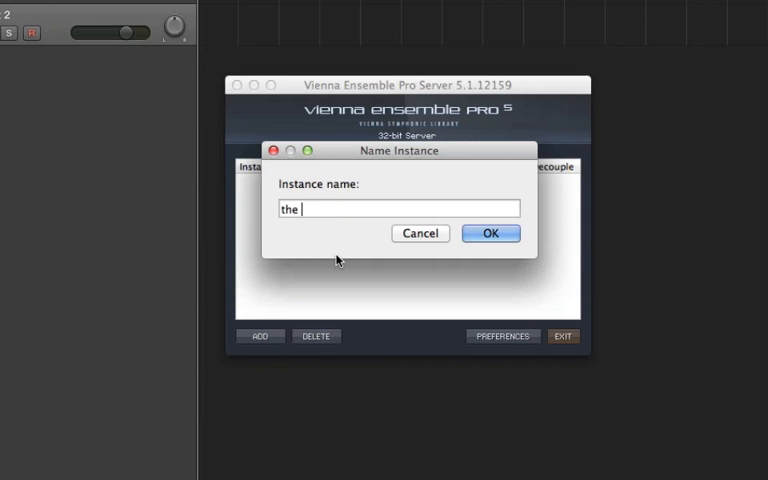
Name the new server instance 'the 32 bit test' and confirm it.
{"action": "type", "text": "32 bit tes"}
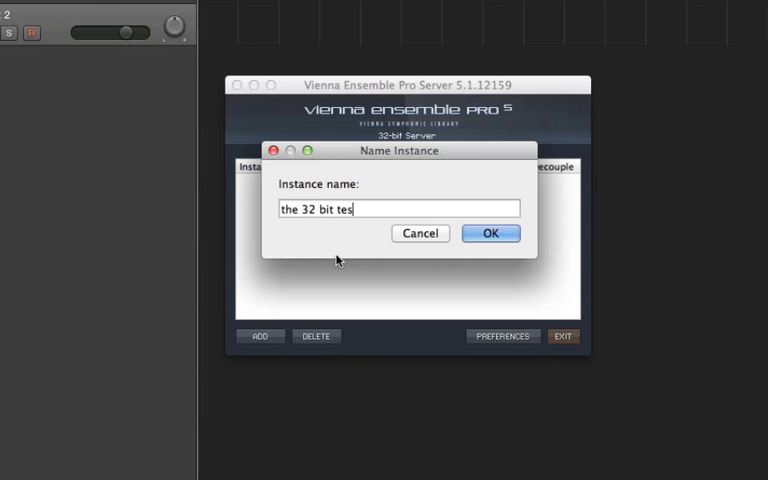
{"action": "left_click", "coordinate": [490, 232]}
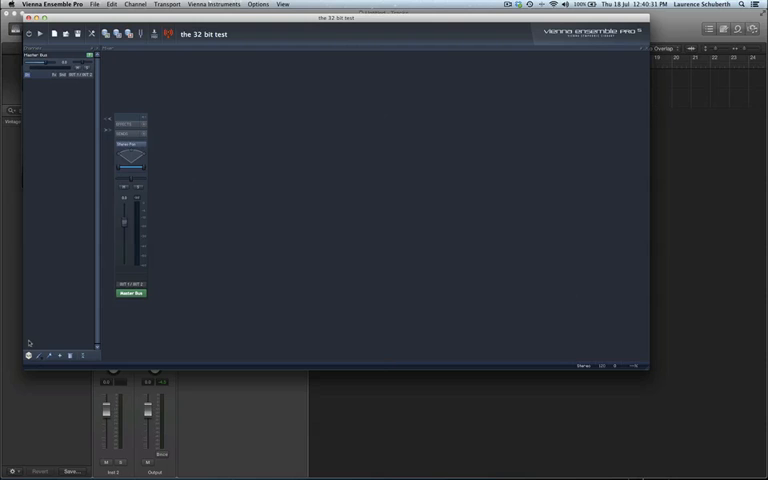
Delete the instance's default channel and add an Omnisphere instrument channel.
{"action": "left_click", "coordinate": [60, 356]}
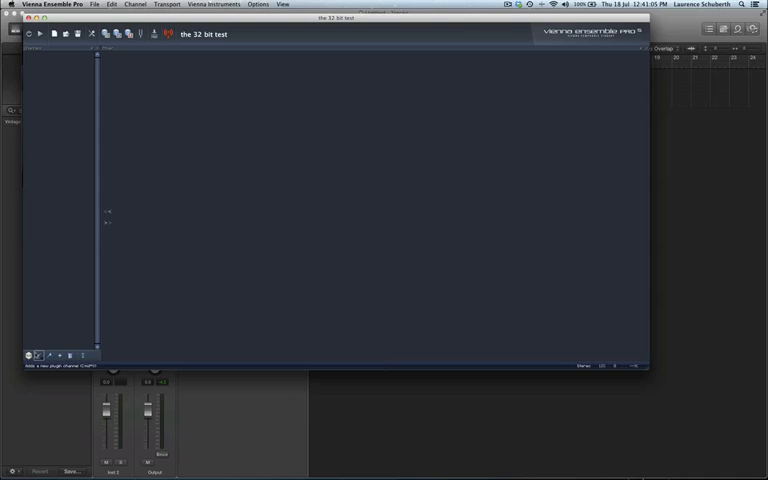
{"action": "left_click", "coordinate": [28, 356]}
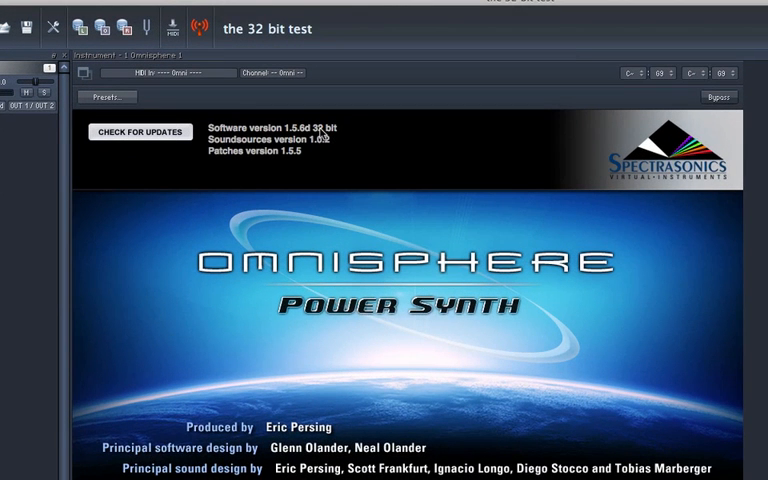
{"action": "mouse_move", "coordinate": [330, 136]}
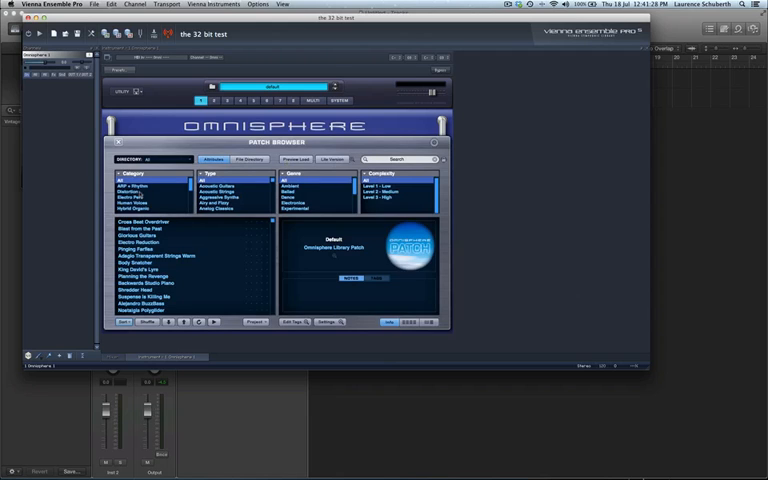
List the server's available instances from Logic's Vienna Ensemble Pro plugin.
{"action": "left_click", "coordinate": [136, 188]}
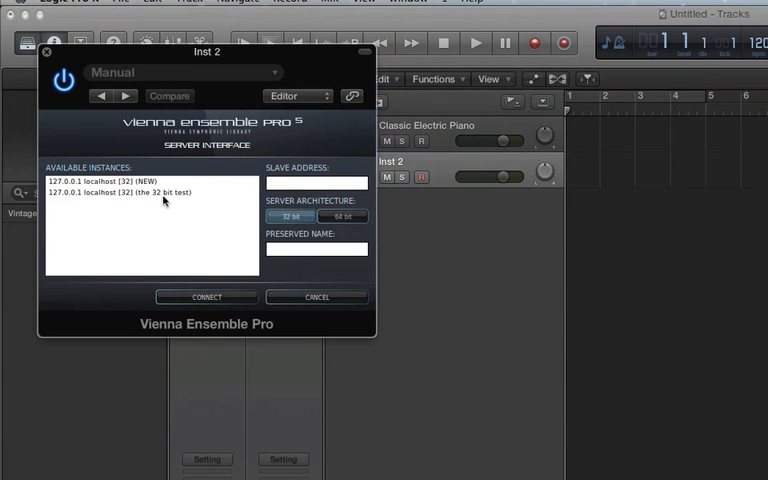
Connect the plugin to 'the 32 bit test' instance and move its window aside.
{"action": "left_click", "coordinate": [150, 192]}
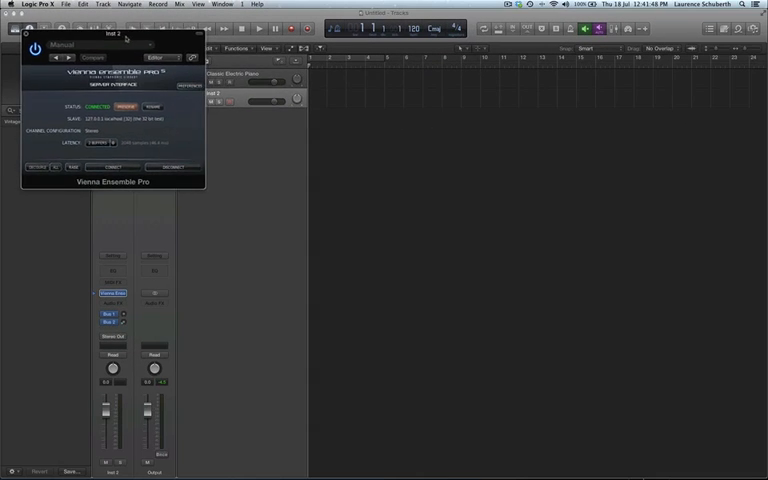
{"action": "left_click_drag", "start_coordinate": [124, 38], "coordinate": [484, 92]}
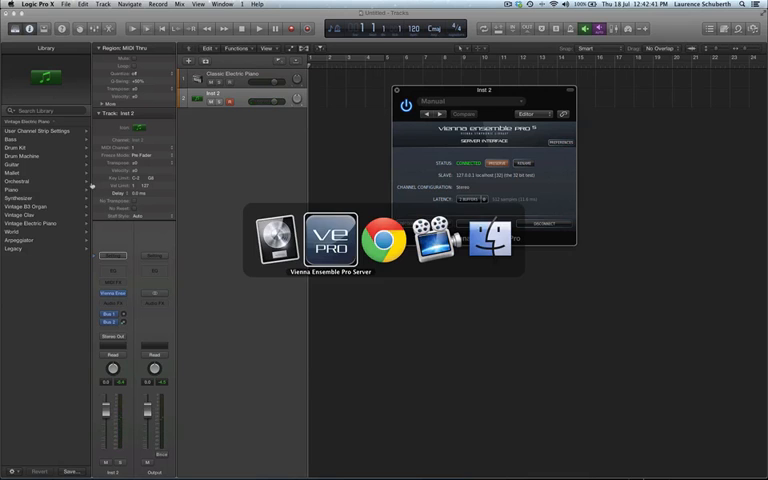
Switch to Vienna Ensemble Pro and choose a patch in Omnisphere's Patch Browser.
{"action": "left_click", "coordinate": [328, 236]}
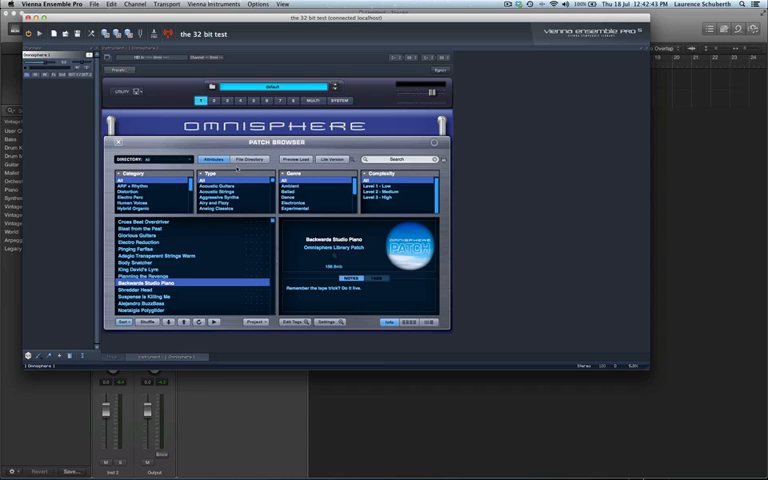
{"action": "left_click", "coordinate": [142, 284]}
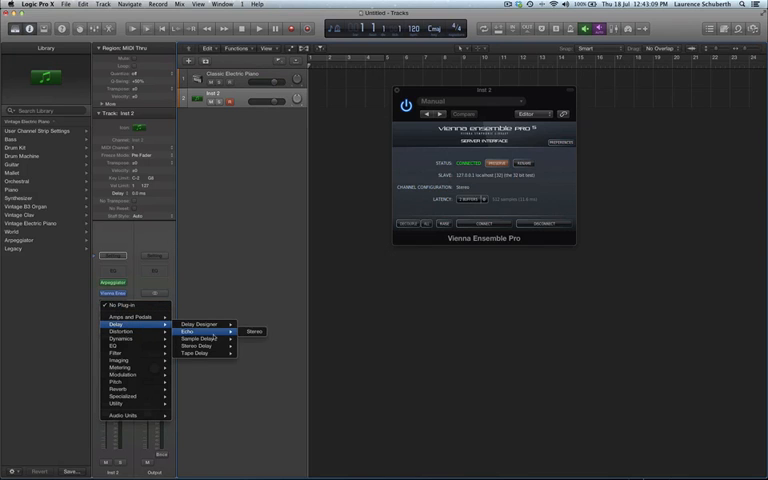
Add a stereo Echo delay to an Audio FX slot on Inst 2.
{"action": "left_click", "coordinate": [196, 352]}
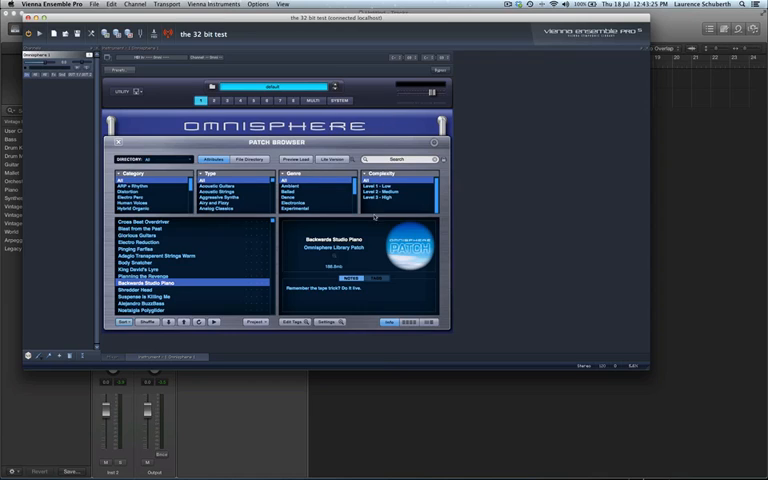
{"action": "mouse_move", "coordinate": [258, 272]}
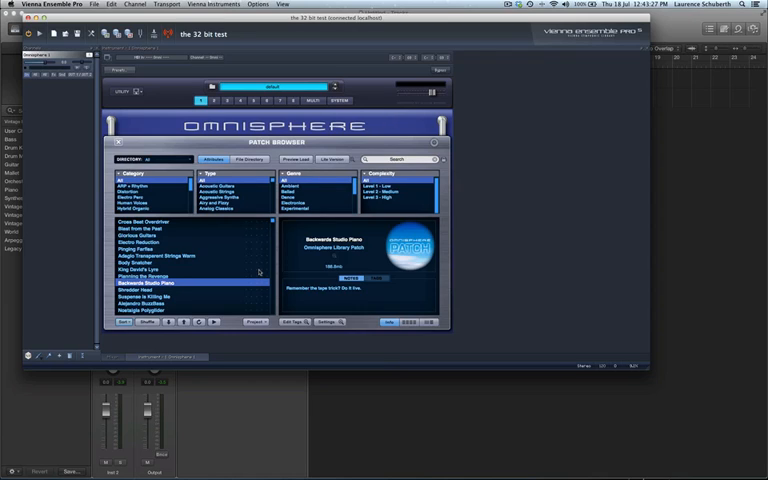